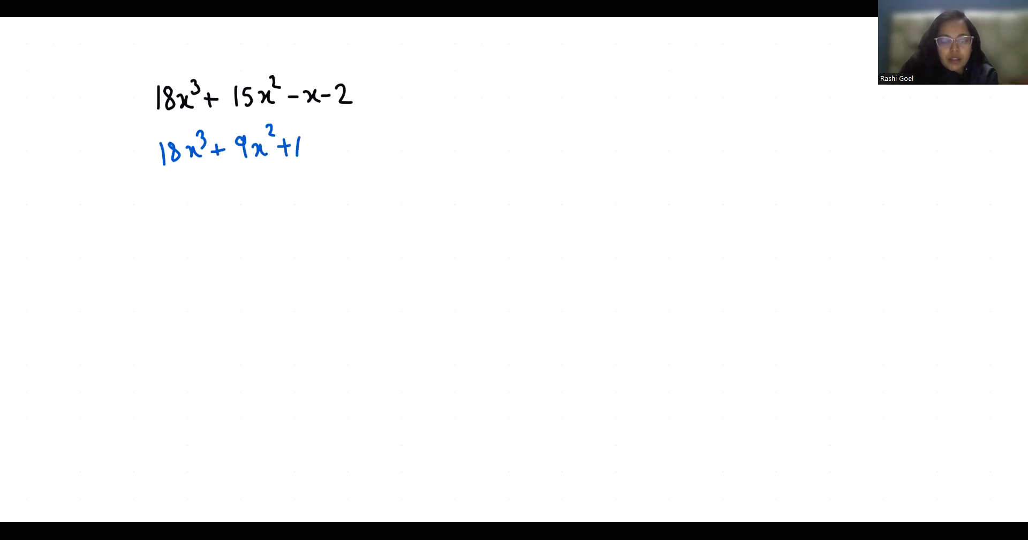
pyautogui.write('6x²-x')
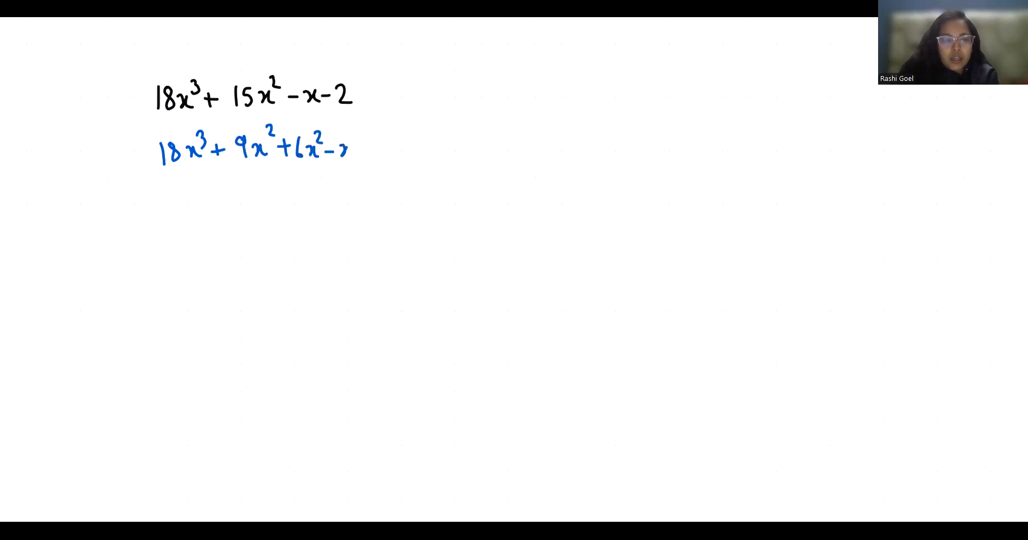
pyautogui.write('-x-2')
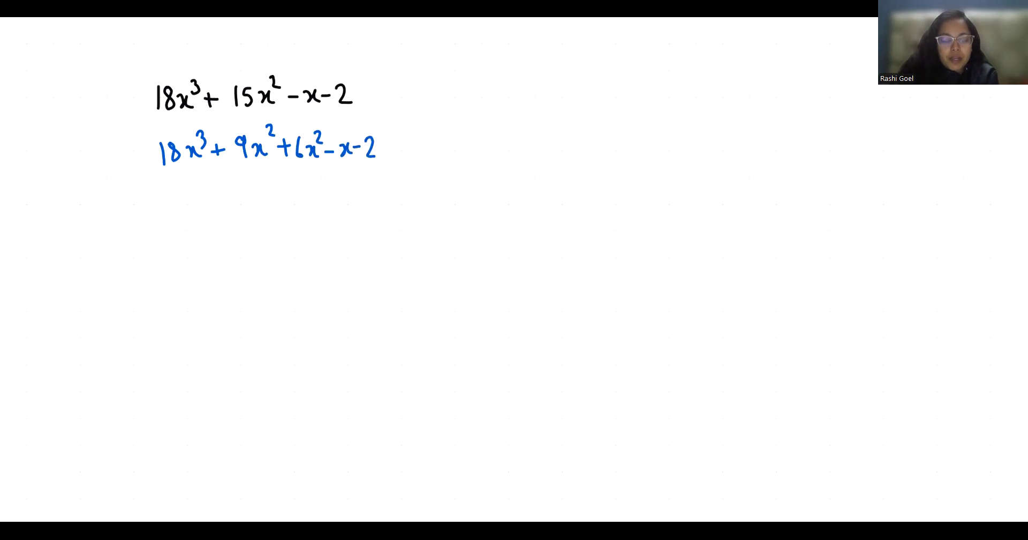
pyautogui.write('18x³+9x²+6x²+3x-4')
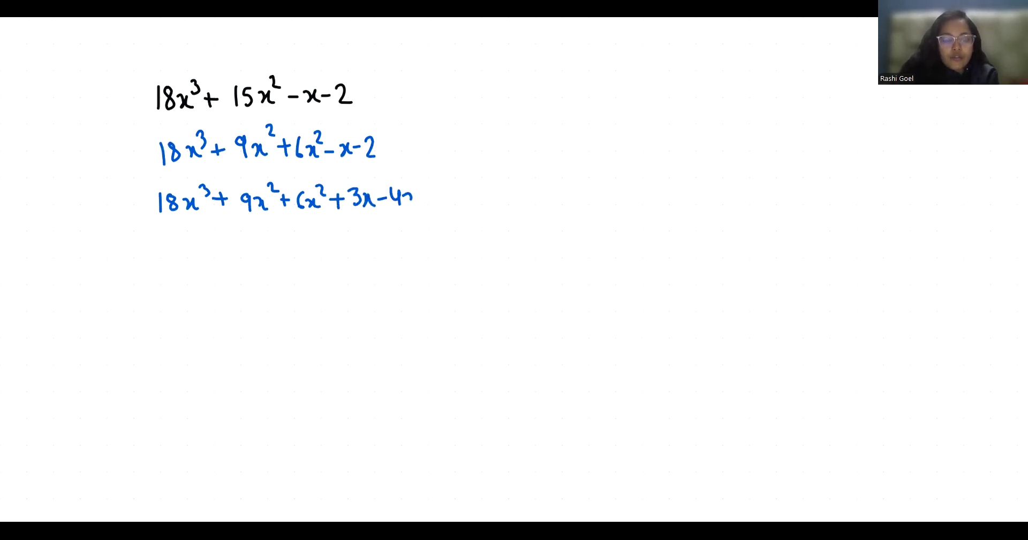
pyautogui.write('x-2')
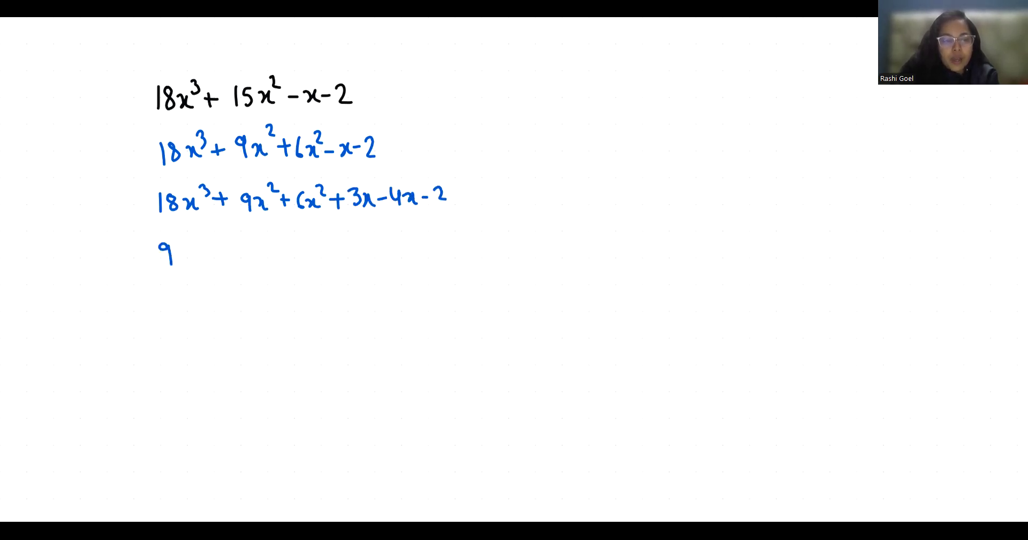
pyautogui.write('x²(2x+1)+3x(')
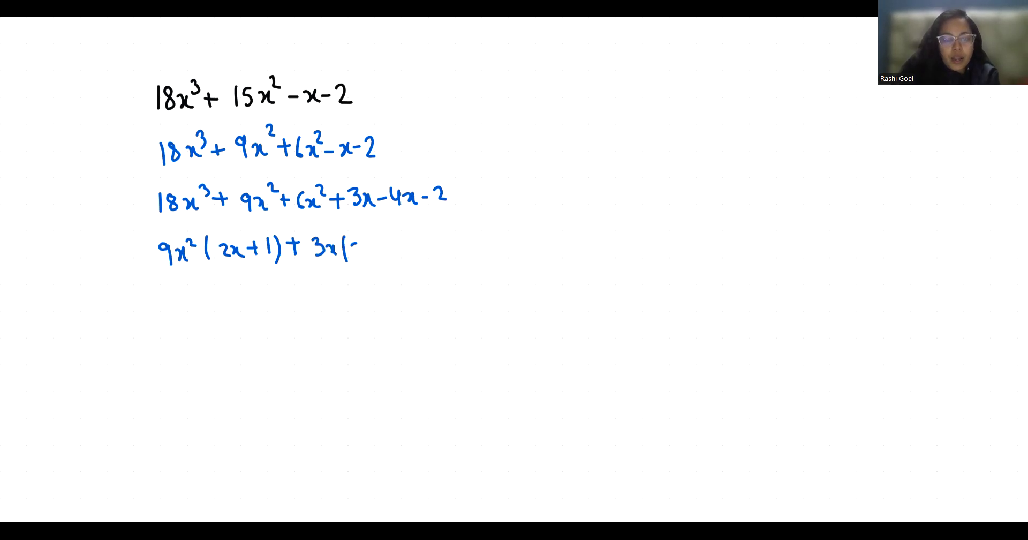
pyautogui.write('2x+1)-')
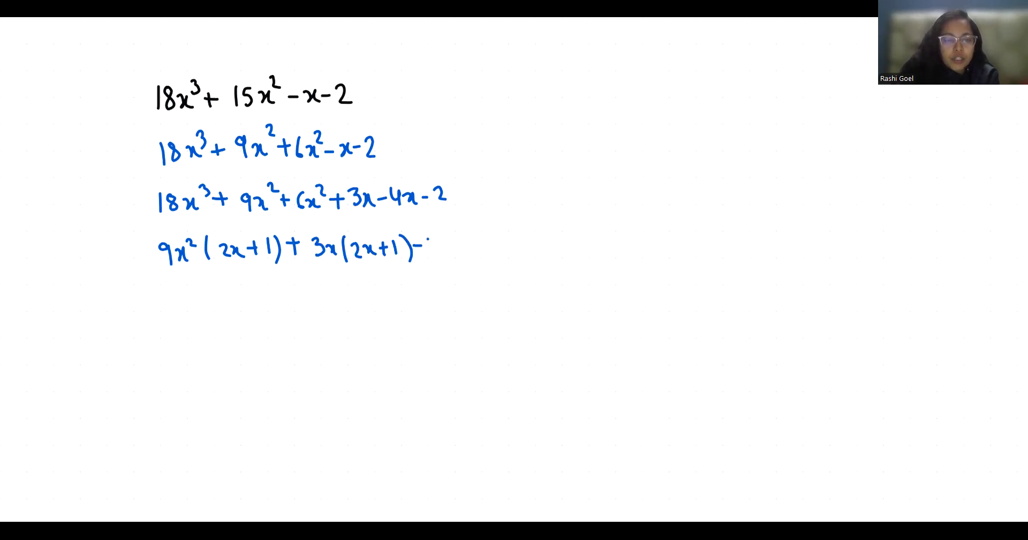
pyautogui.write('2(2x+1')
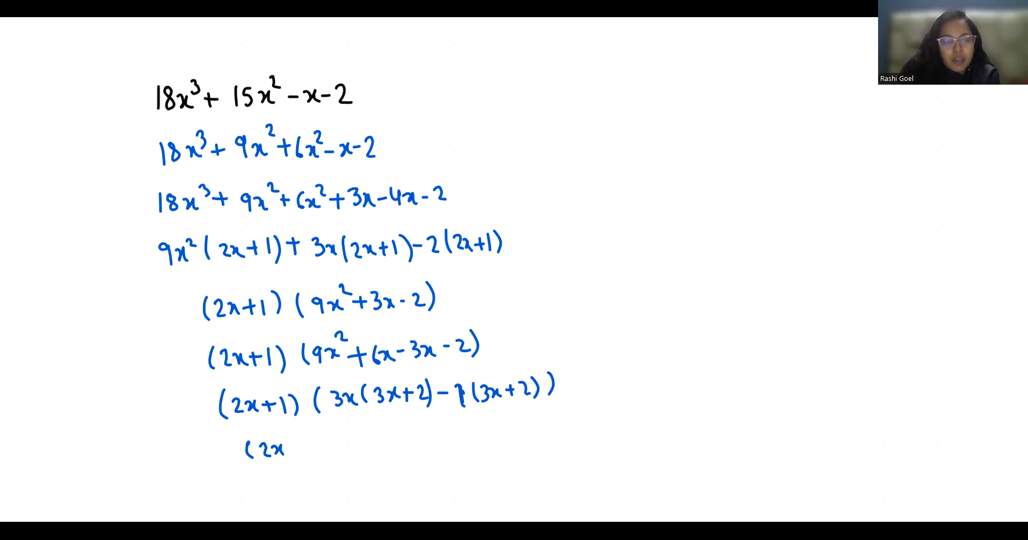
pyautogui.write('(2x+1) (3x-1) (')
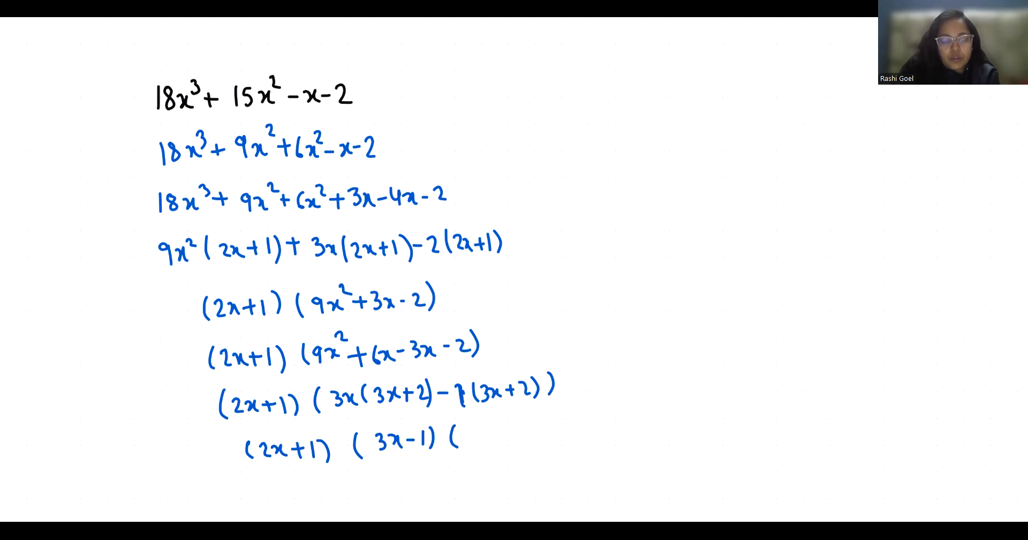